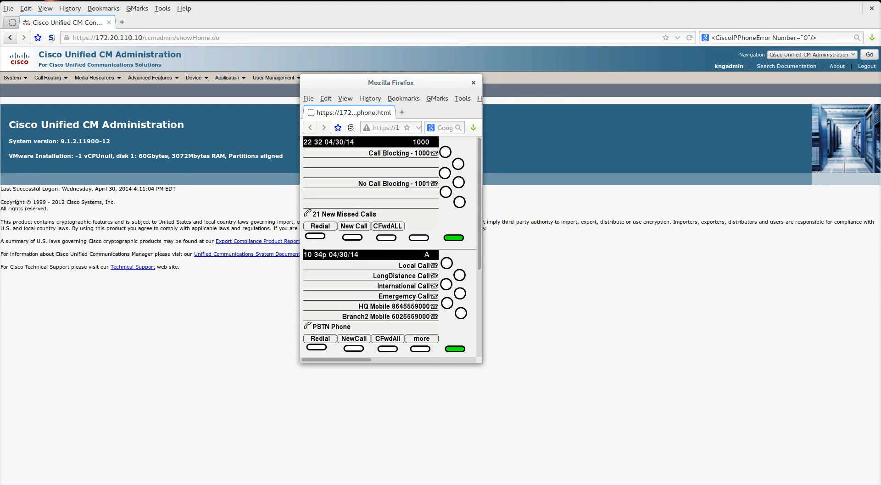
pyautogui.moveTo(542, 251)
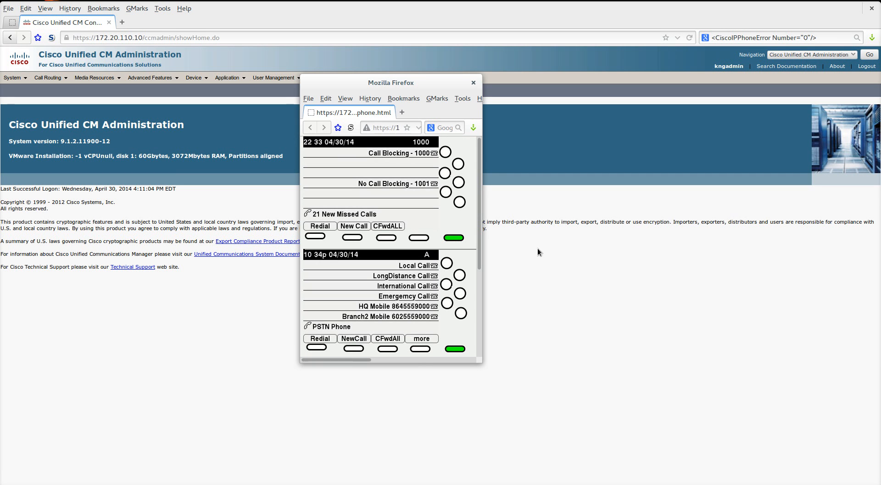
pyautogui.moveTo(424, 175)
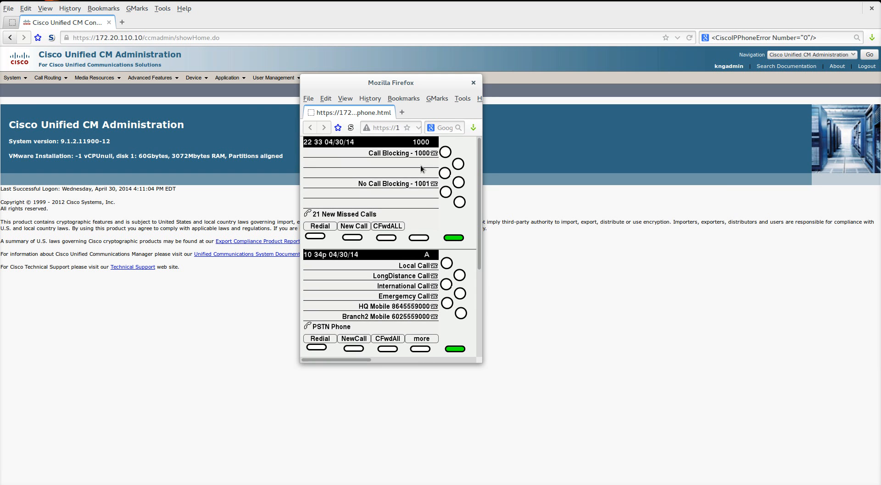
pyautogui.moveTo(464, 263)
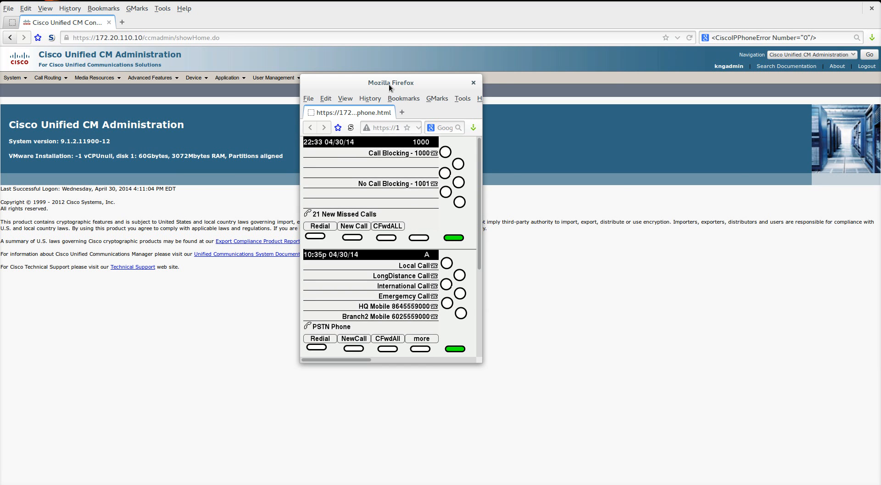
# Step: Close the phone window and bring up the gateway list under Device > Gateway
pyautogui.click(472, 83)
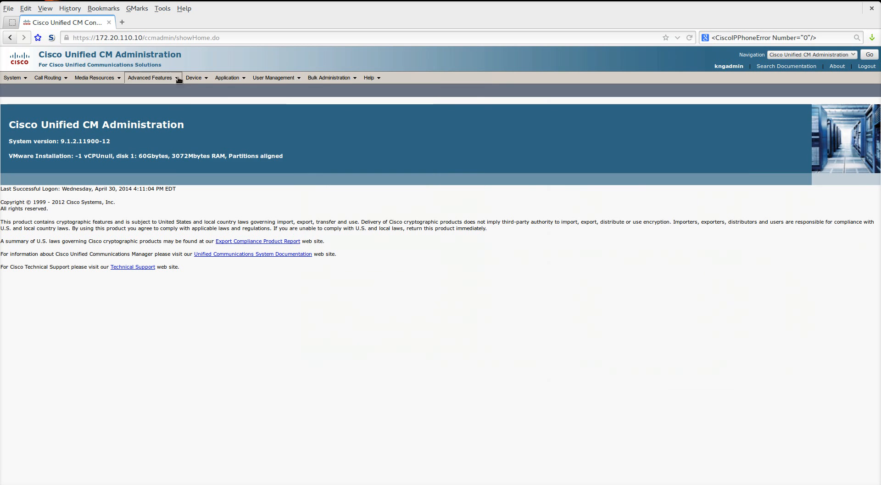
pyautogui.click(194, 78)
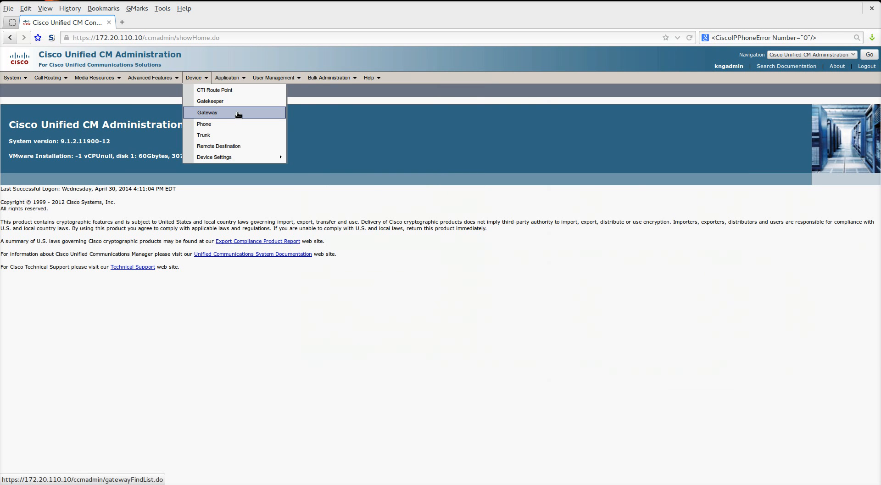
pyautogui.click(207, 112)
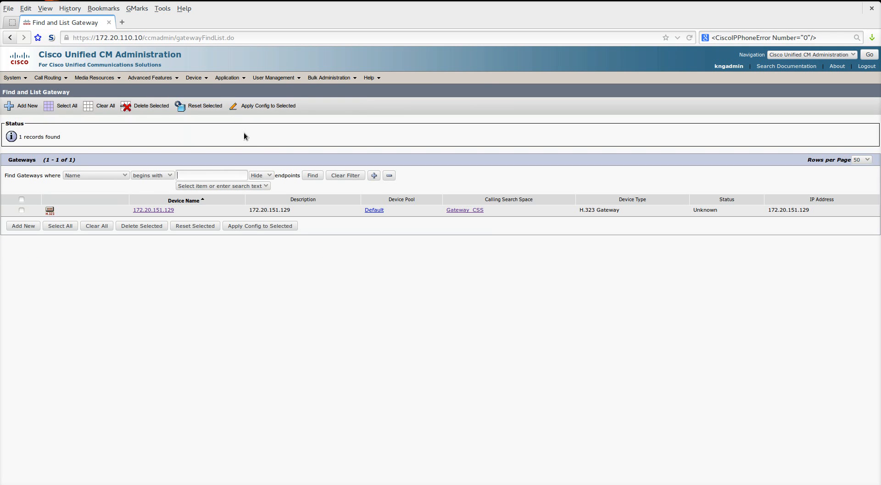
pyautogui.moveTo(435, 187)
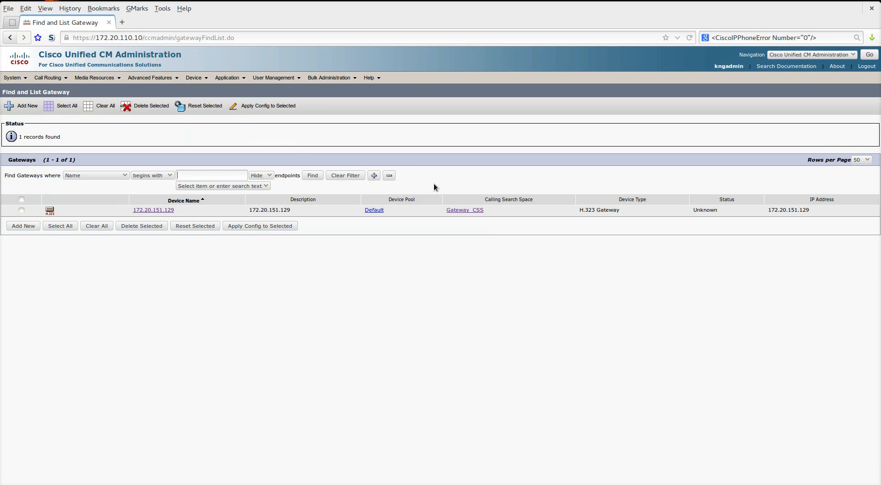
pyautogui.moveTo(465, 209)
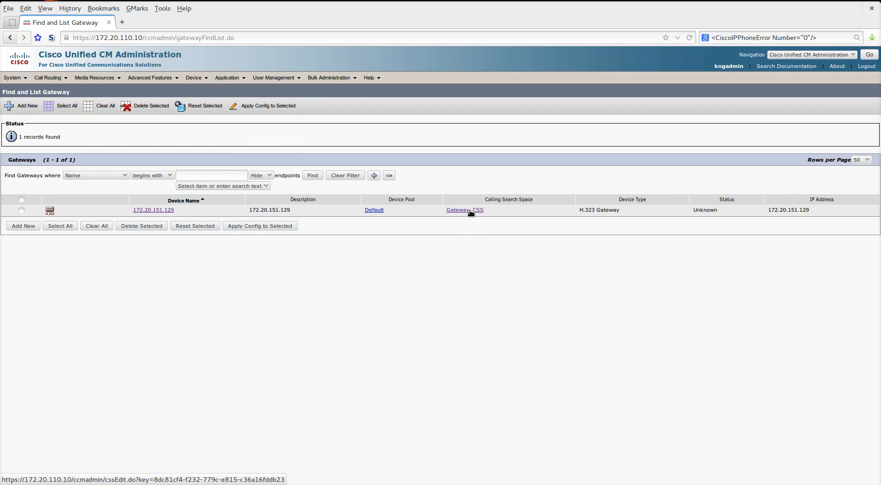
# Step: View the Gateway_CSS calling search space with its DID_PT selected partition
pyautogui.click(465, 210)
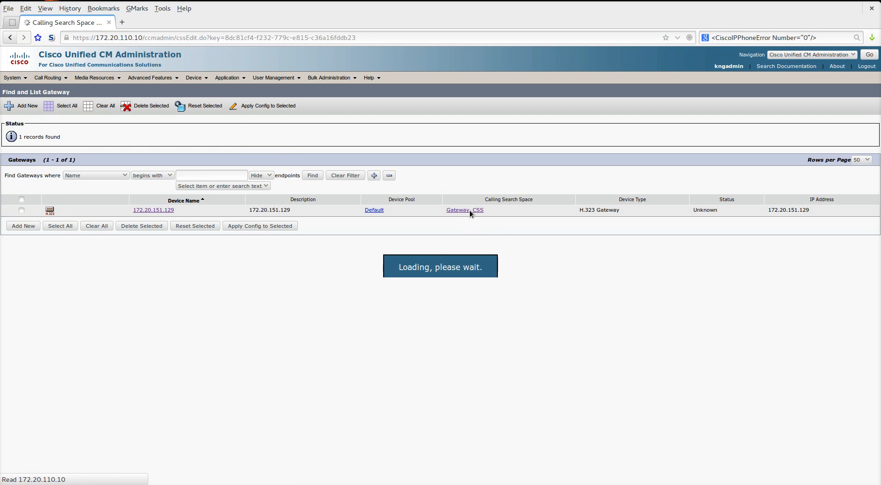
pyautogui.click(465, 209)
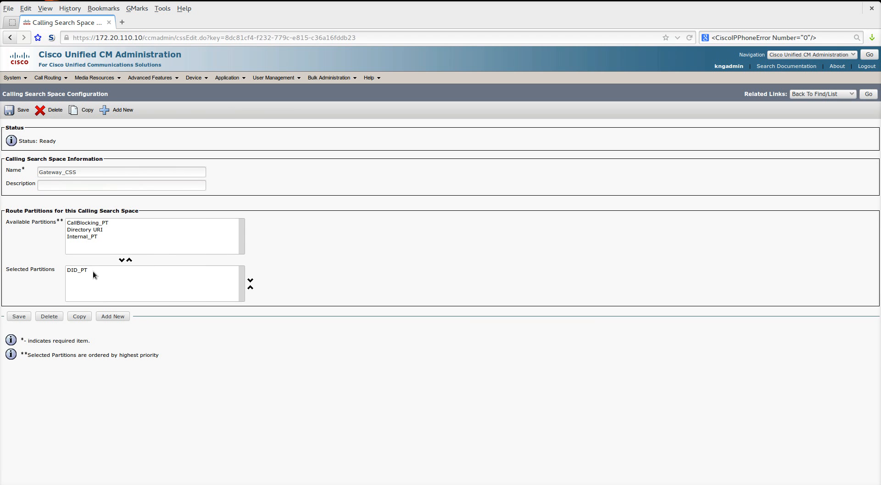
pyautogui.click(77, 269)
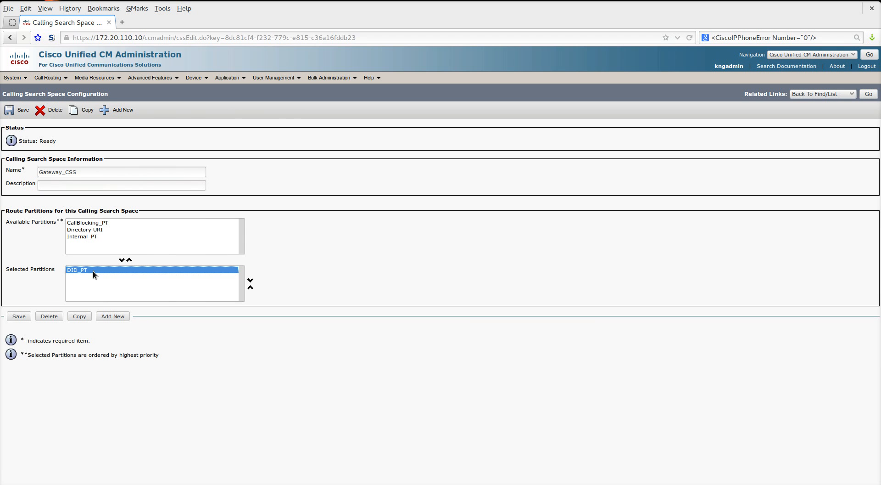
pyautogui.moveTo(79, 377)
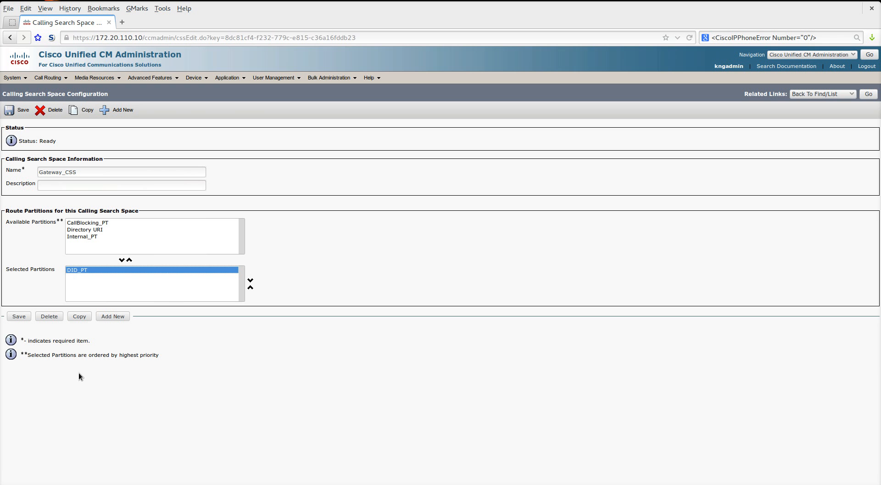
pyautogui.moveTo(48, 85)
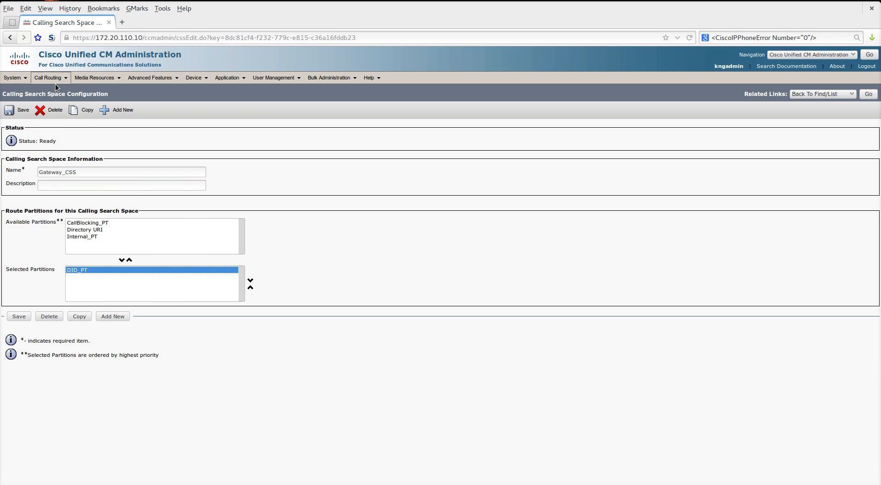
# Step: Show the translation pattern list and view the 864255.1001 DID-to-extension 1001 pattern
pyautogui.click(48, 77)
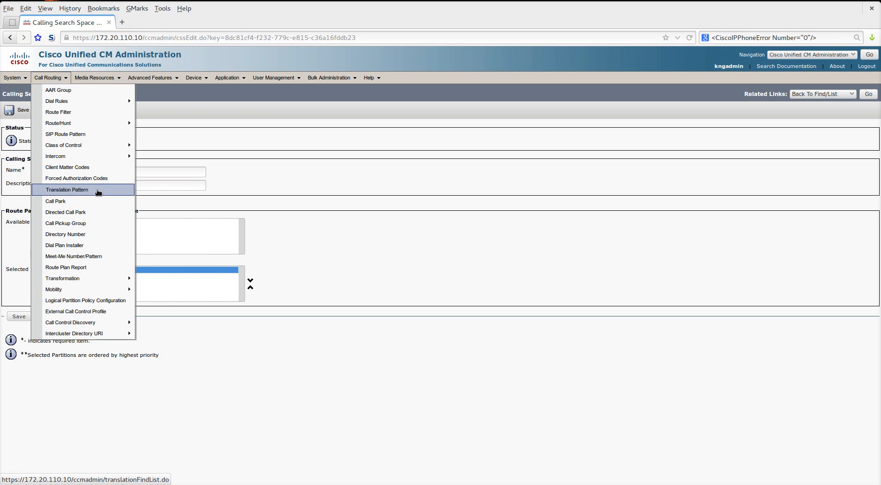
pyautogui.click(67, 189)
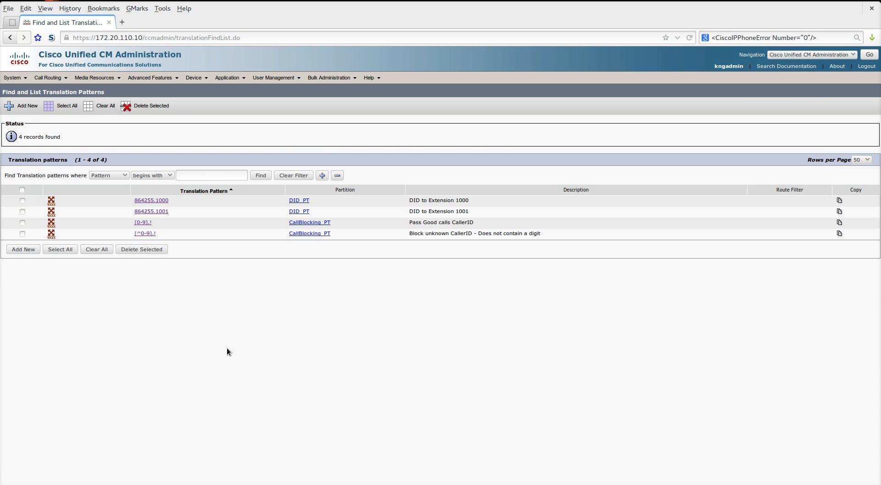
pyautogui.moveTo(217, 289)
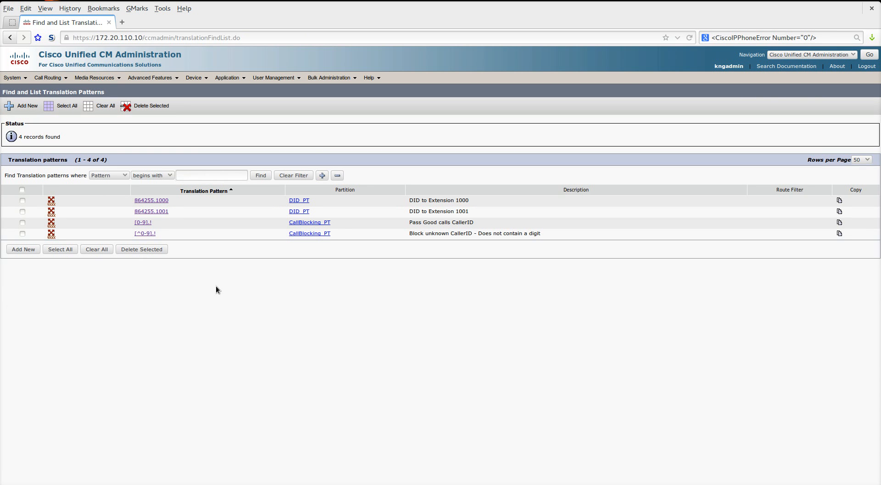
pyautogui.click(152, 211)
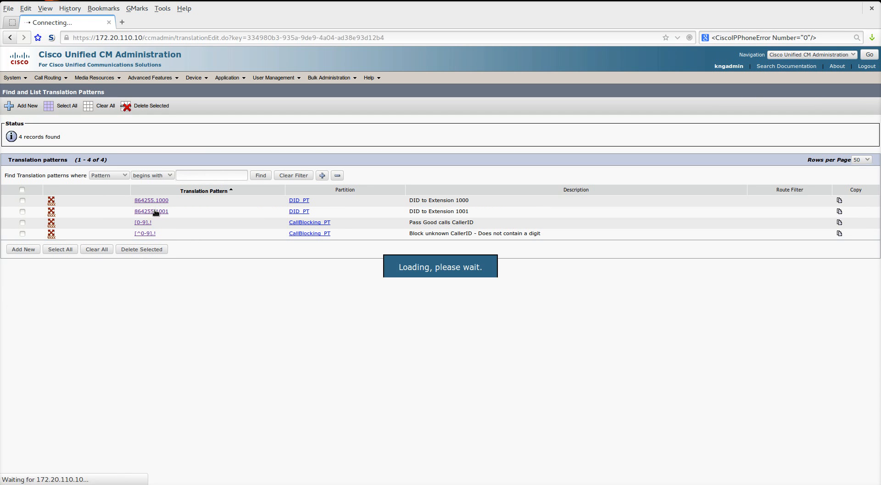
pyautogui.click(151, 211)
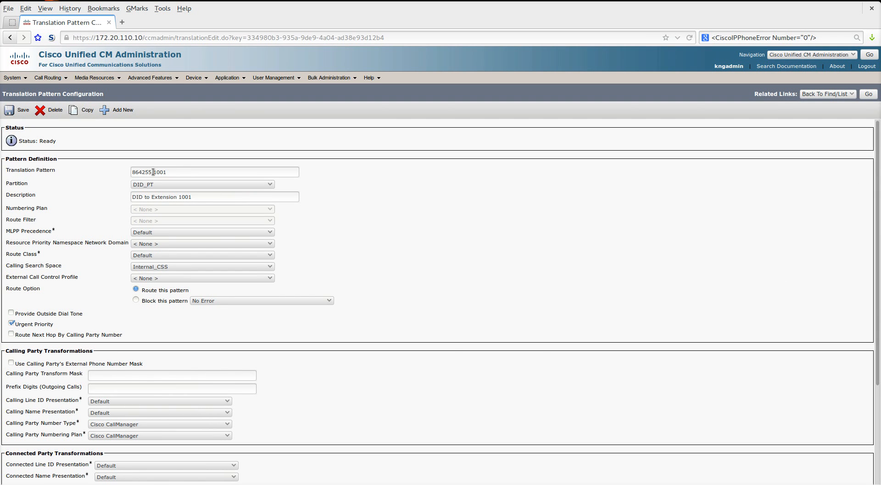
# Step: Review the pattern's leading digits and settings, then return to the pattern list
pyautogui.doubleClick(144, 172)
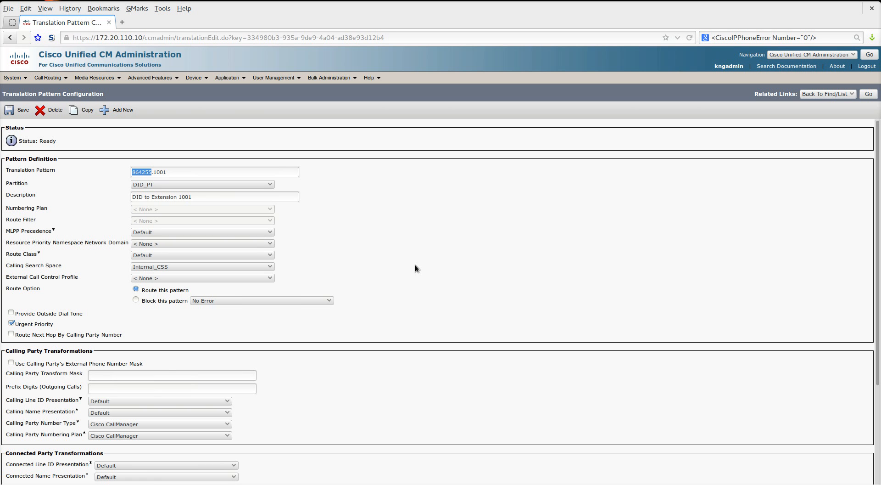
pyautogui.scroll(-3)
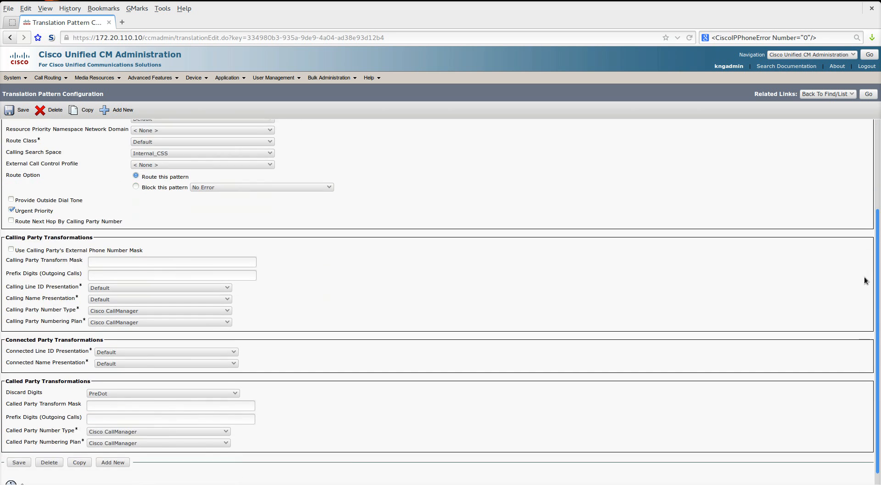
pyautogui.click(869, 94)
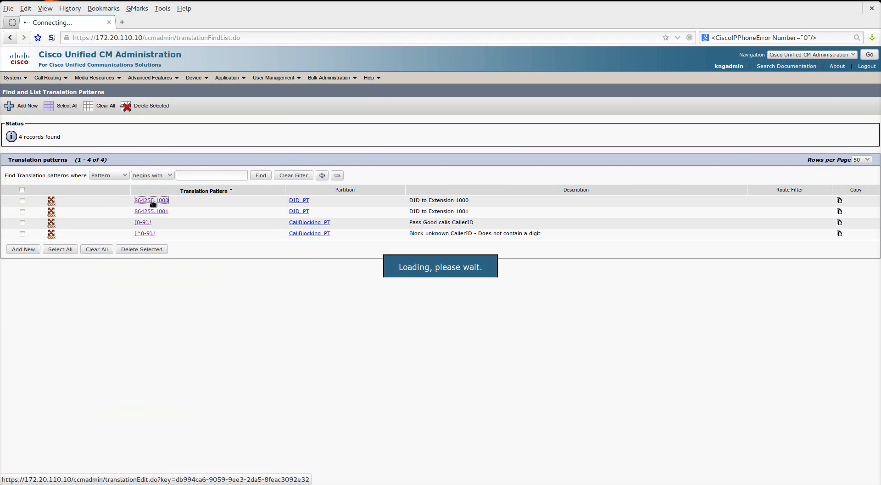
# Step: View the 864255.1000 pattern with DID_PT and CallBlock_Gateway_CSS routed by calling party number
pyautogui.click(151, 201)
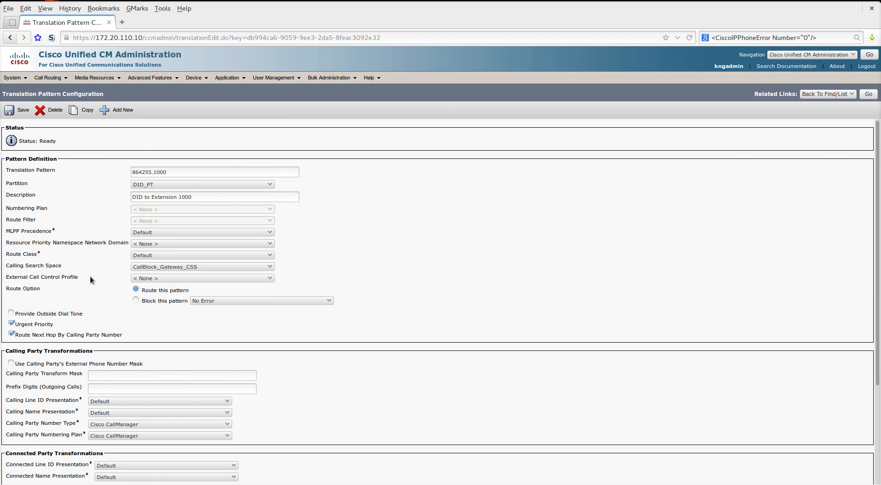
pyautogui.moveTo(98, 274)
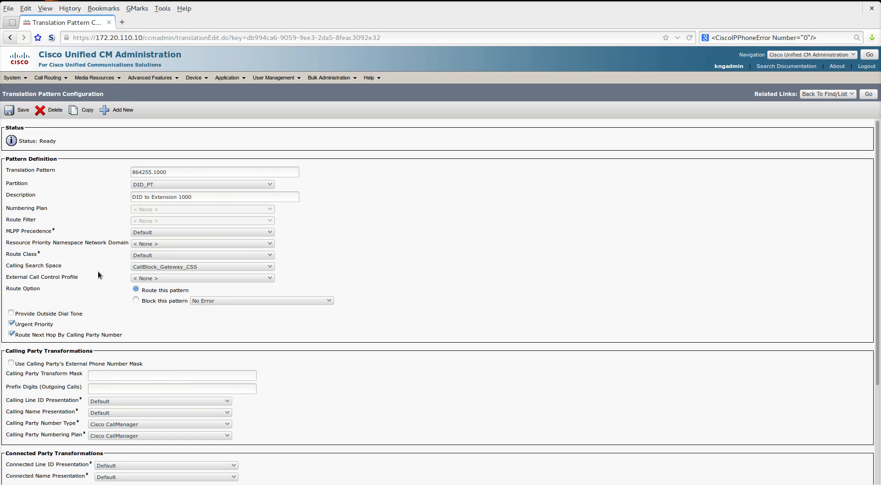
pyautogui.moveTo(118, 312)
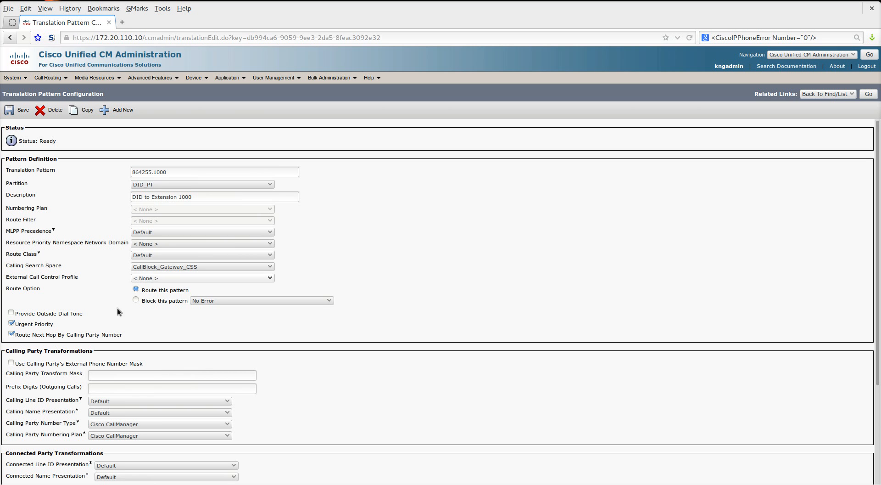
pyautogui.doubleClick(90, 334)
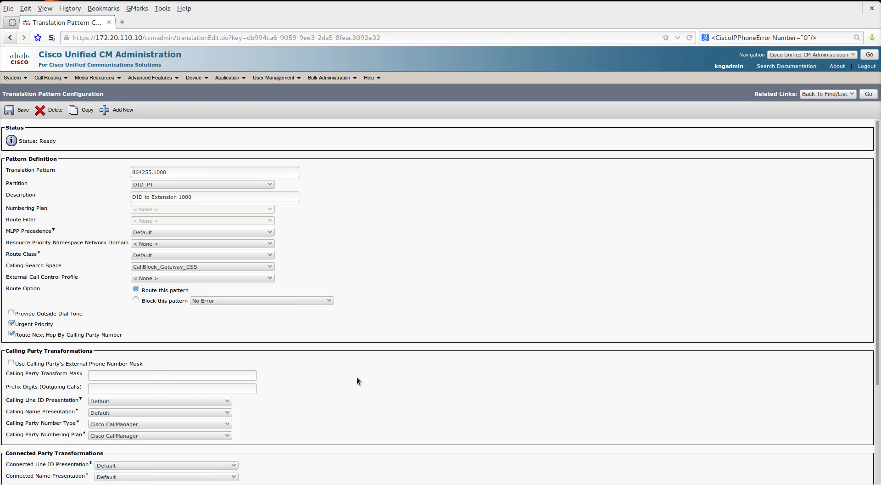
pyautogui.doubleClick(147, 172)
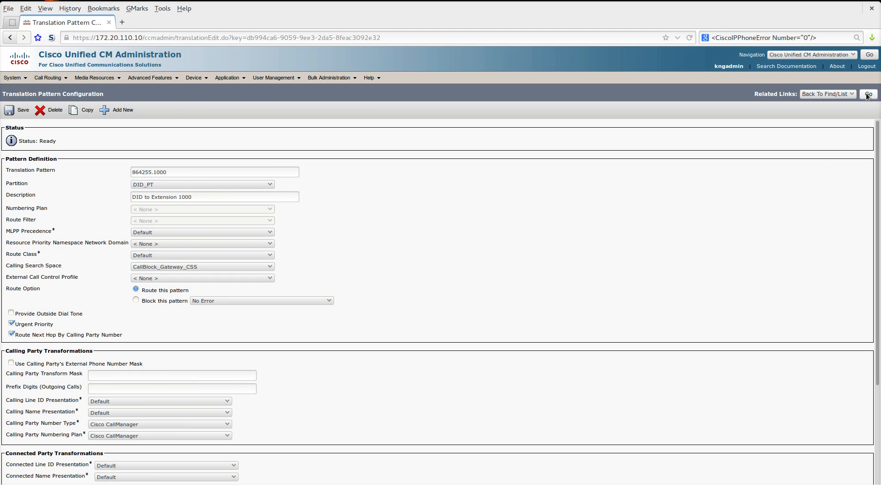
# Step: Return to the list and view the [^0-9].! pattern blocking unknown caller IDs
pyautogui.click(868, 93)
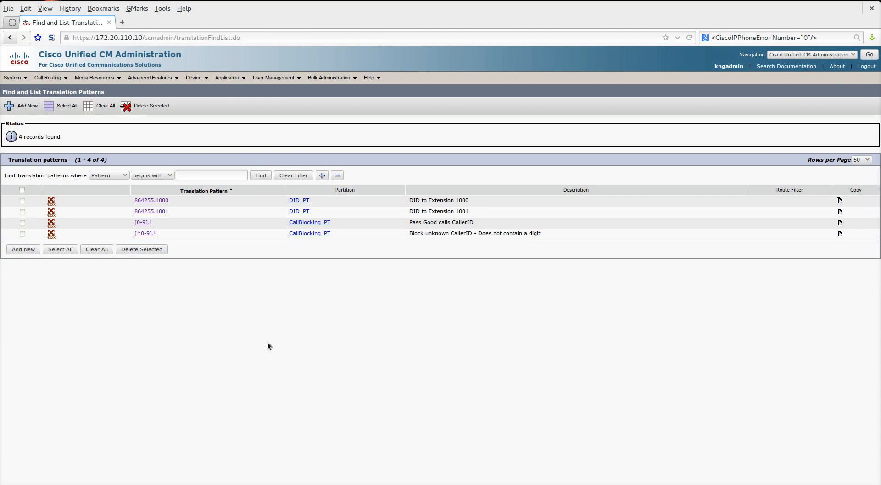
pyautogui.moveTo(118, 226)
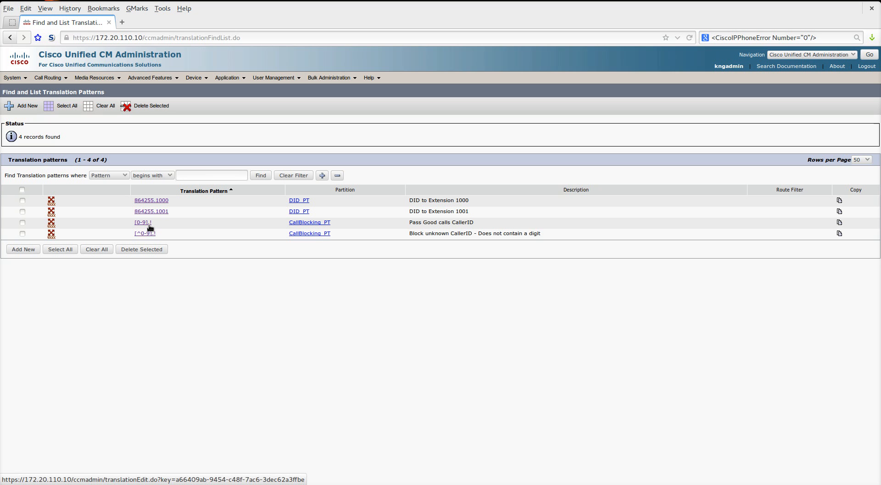
pyautogui.moveTo(146, 228)
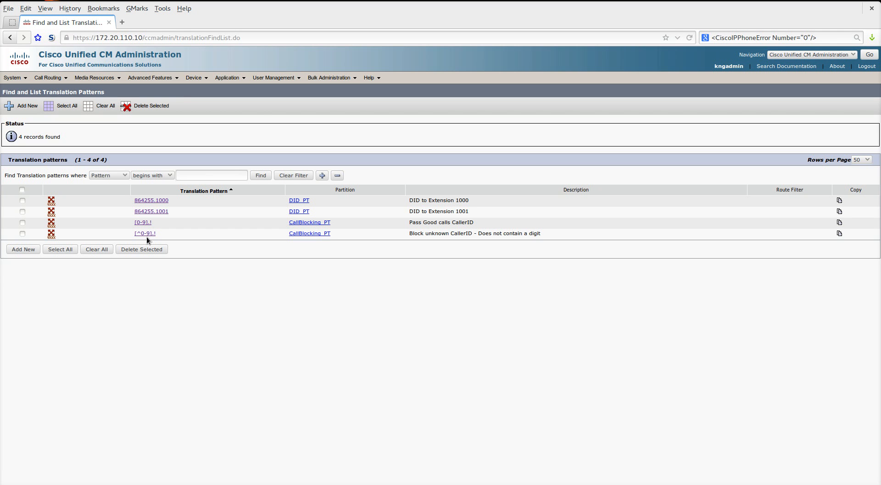
pyautogui.moveTo(144, 233)
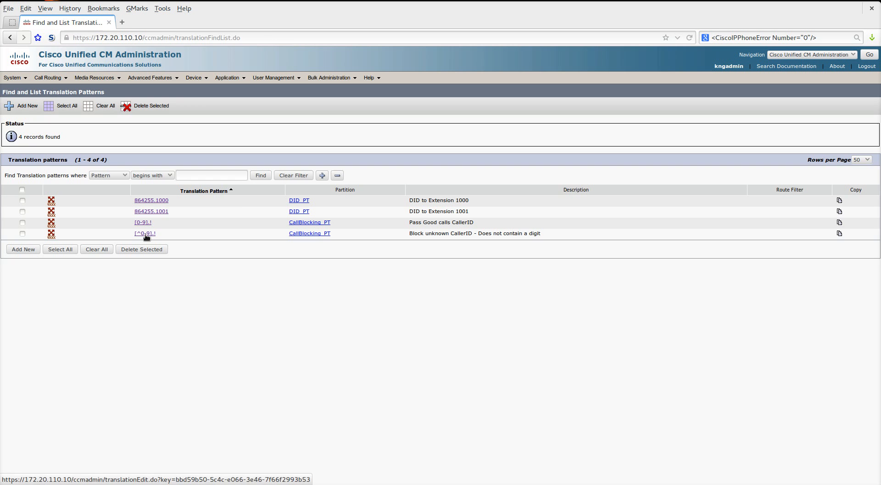
pyautogui.click(144, 234)
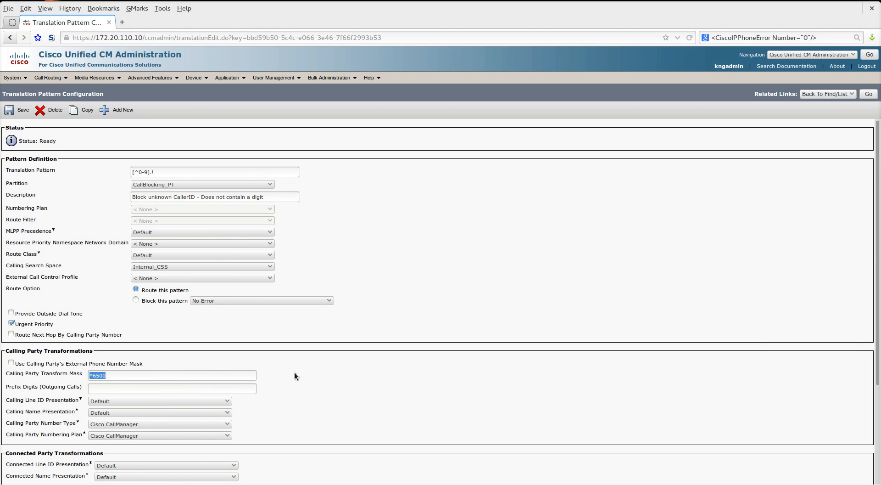
pyautogui.moveTo(323, 374)
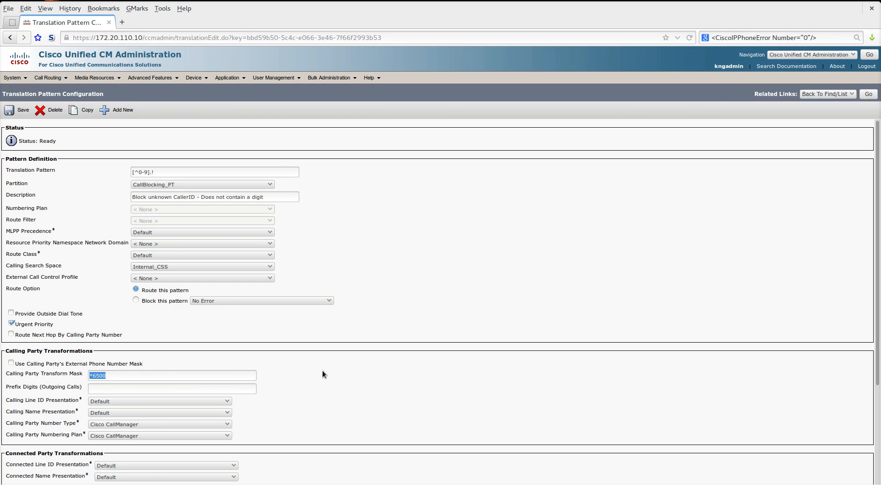
pyautogui.moveTo(435, 258)
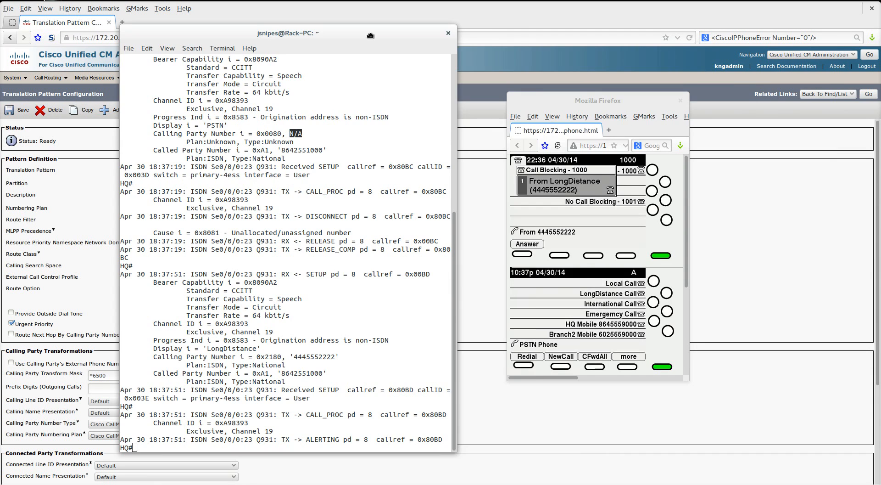
# Step: Leave the terminal debug window and return to Cisco Unified CM Administration
pyautogui.click(448, 33)
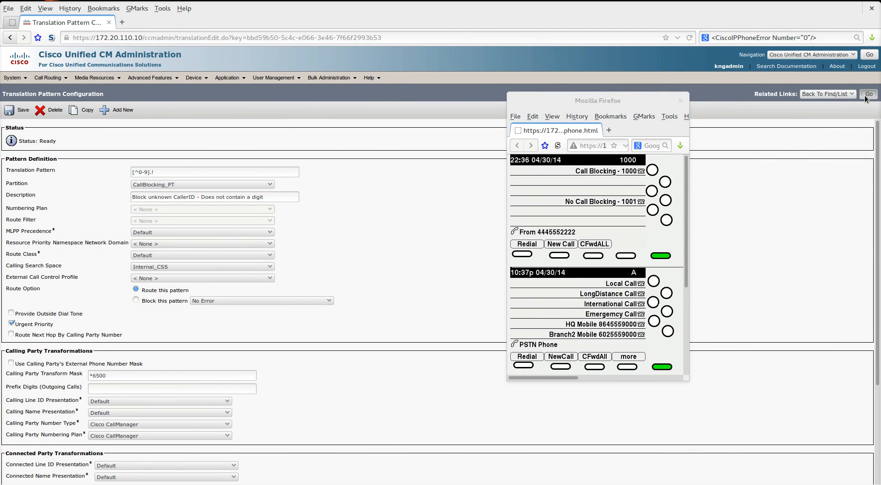
# Step: Return to the list of four translation patterns
pyautogui.click(869, 94)
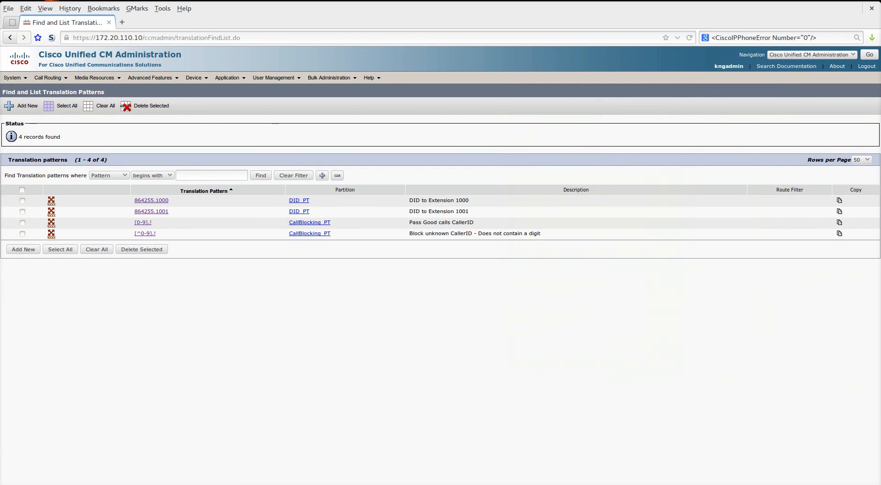
pyautogui.moveTo(186, 252)
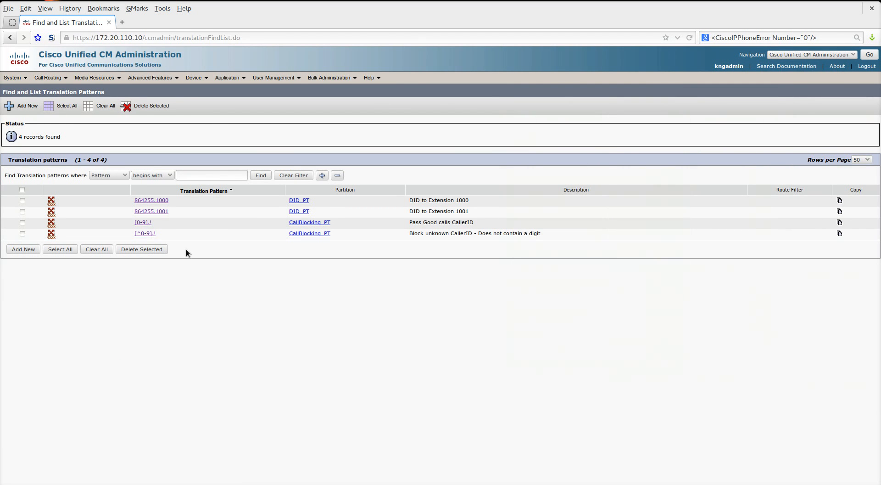
pyautogui.moveTo(159, 313)
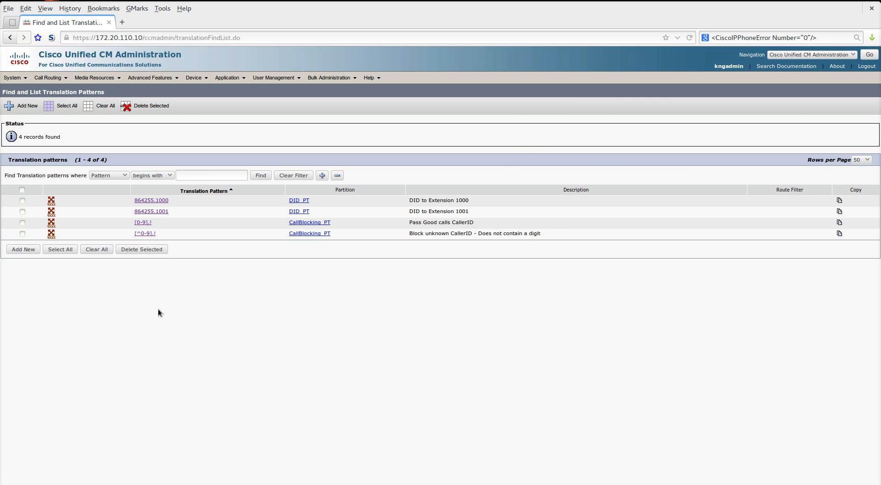
pyautogui.moveTo(165, 312)
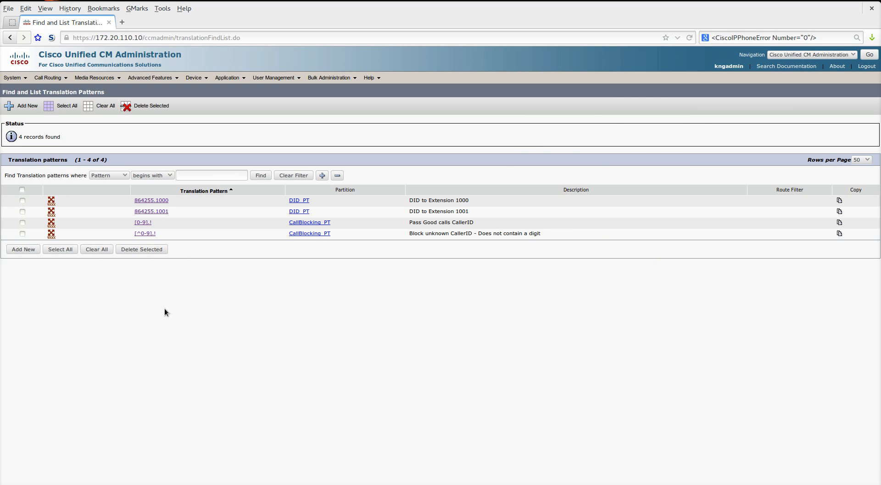